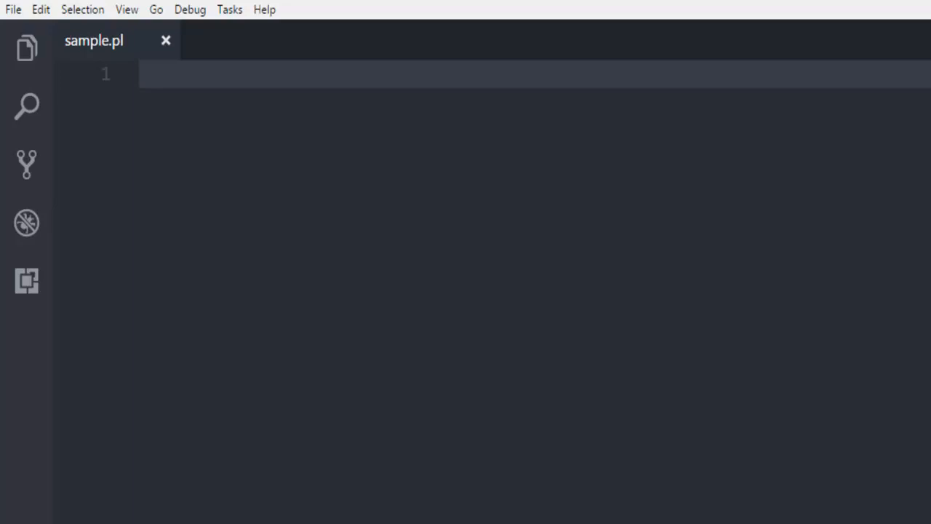
- Write open(FH,"devnamiperl.txt") or die "error"; as the first line of sample.pl
type("open()")
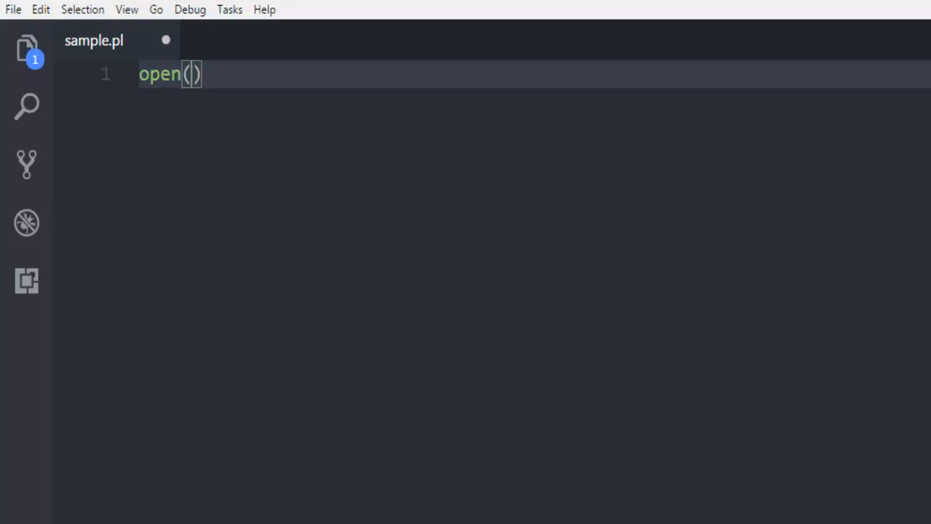
type("FH,\"")
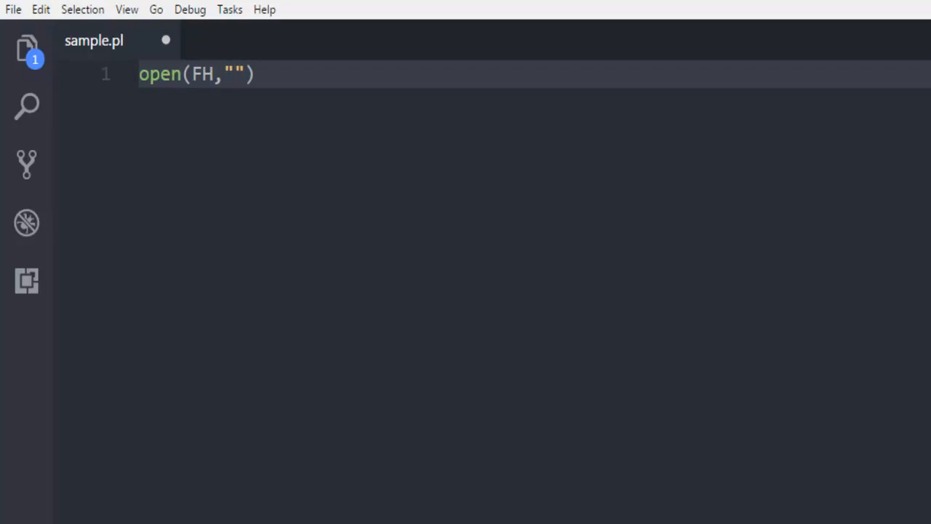
type("devna")
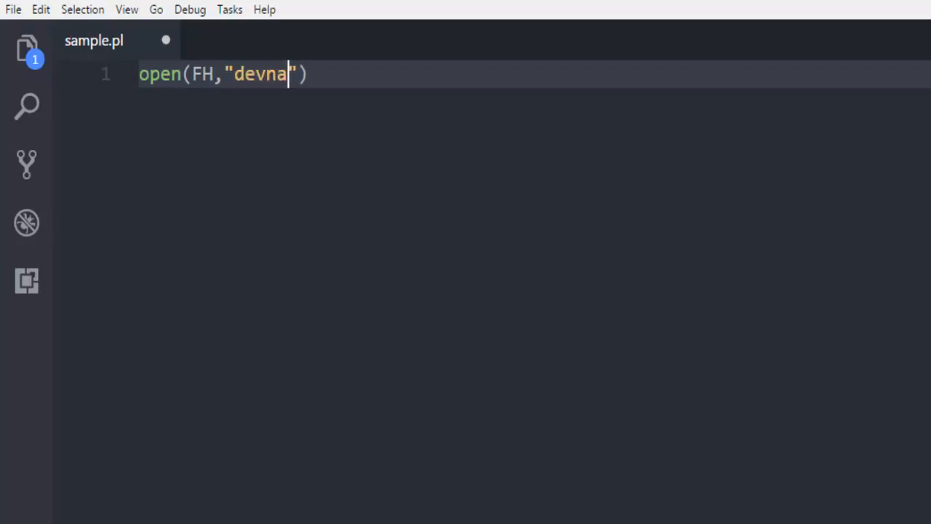
type("miperl.t")
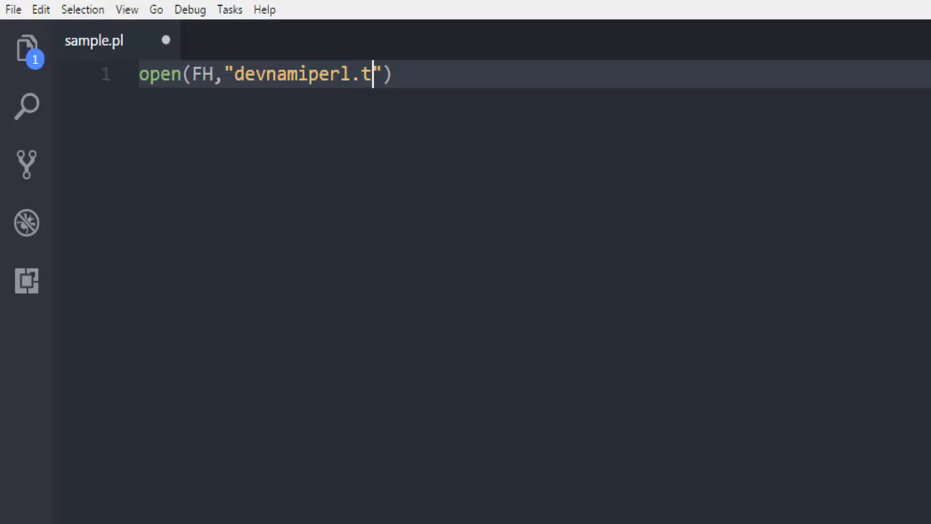
type("xt")
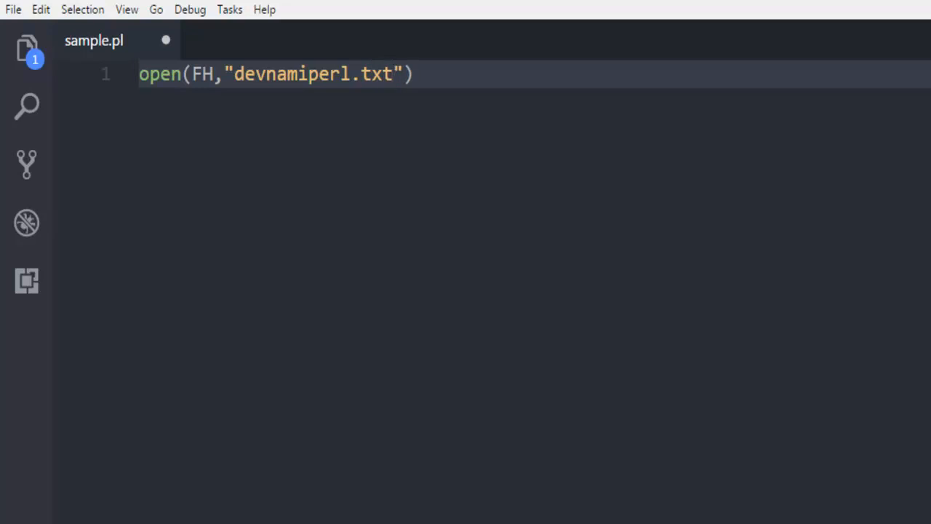
type("or d")
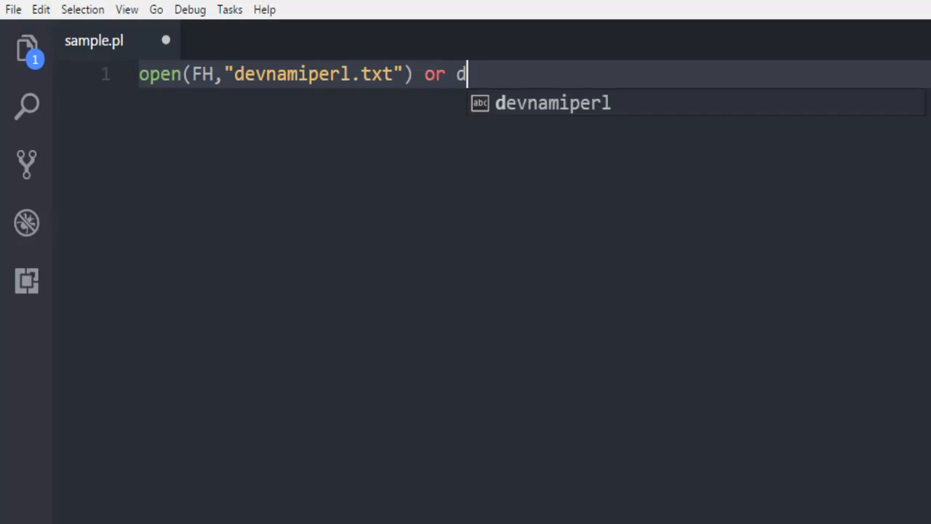
type("ie \"error\"")
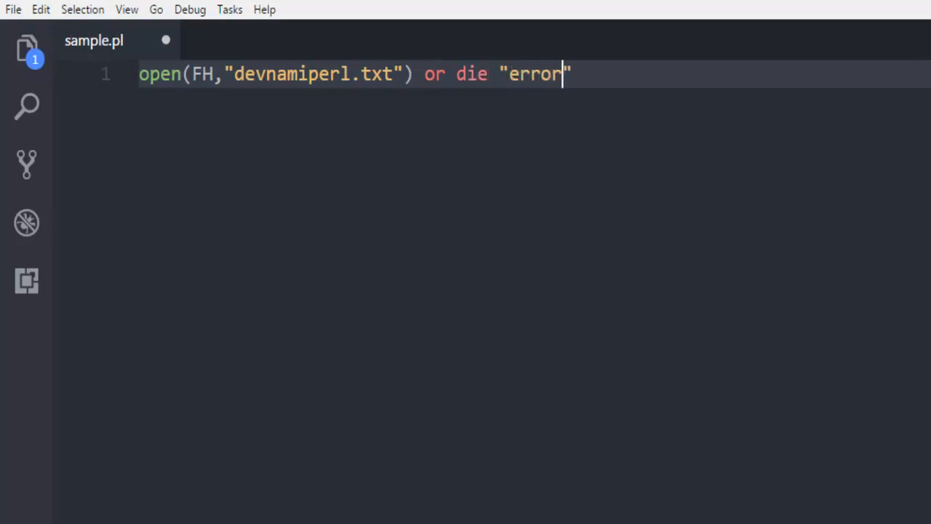
type(";")
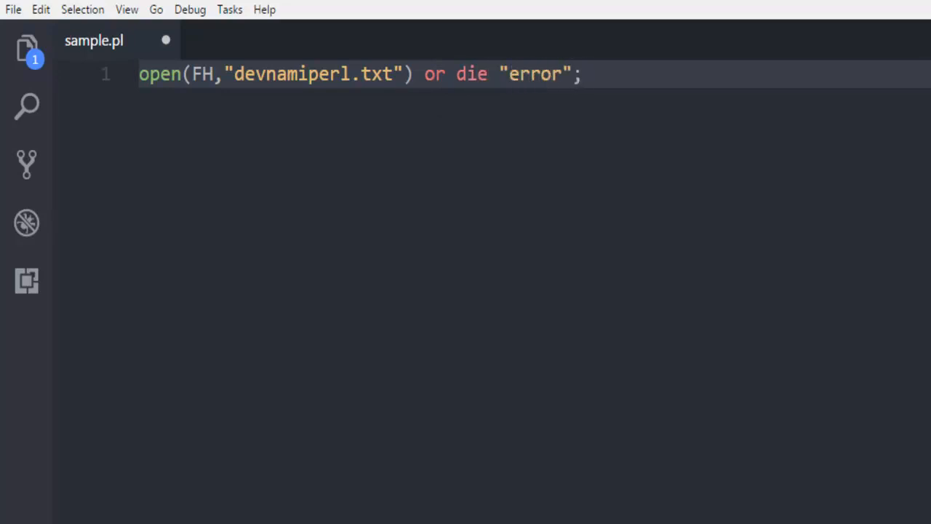
key("Enter")
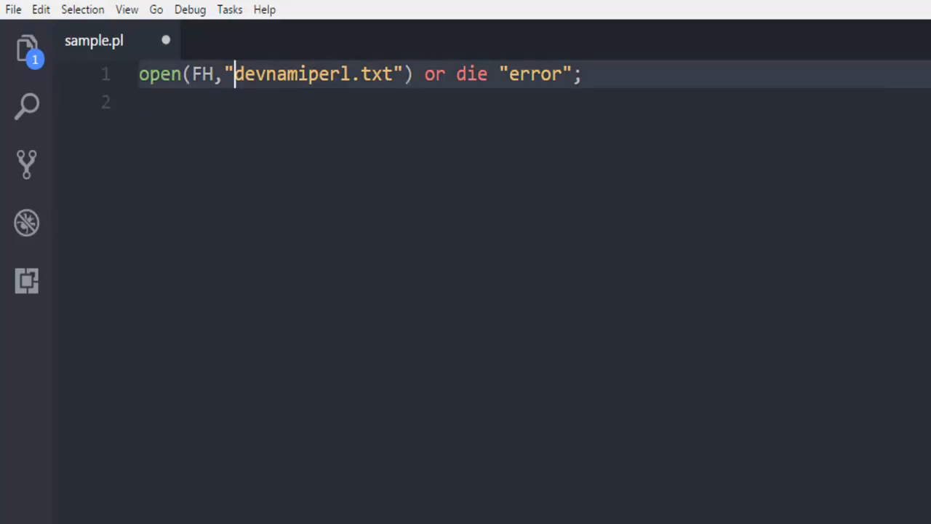
- Add >> before the file name for append mode and begin a print FH line
type(">>")
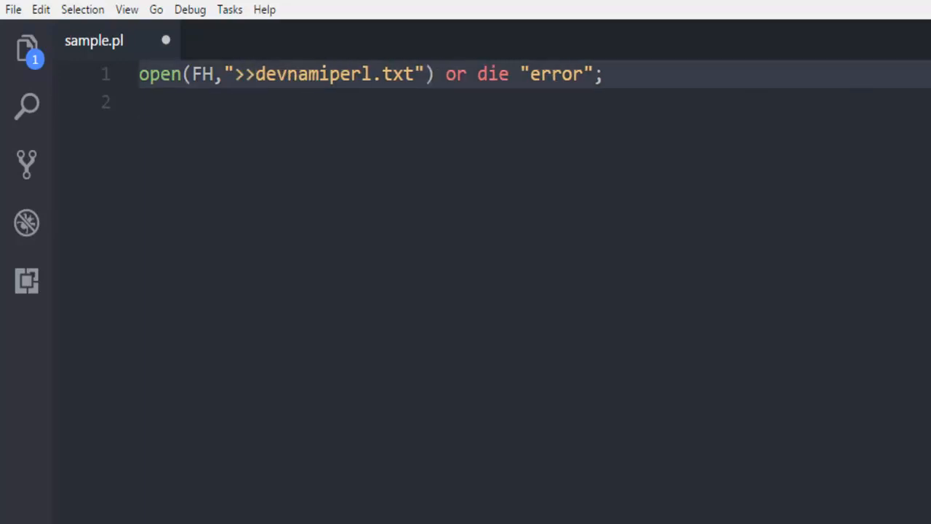
type("p")
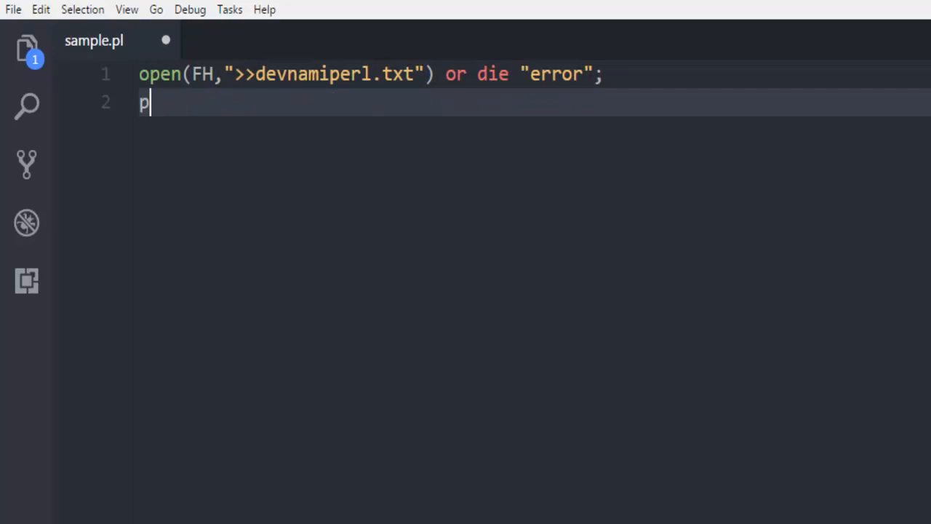
type("rint \"")
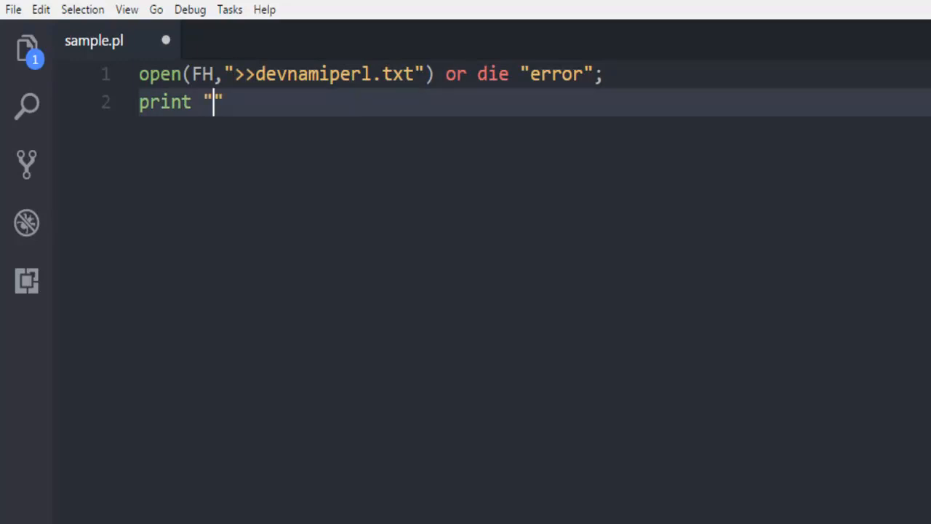
type("FH")
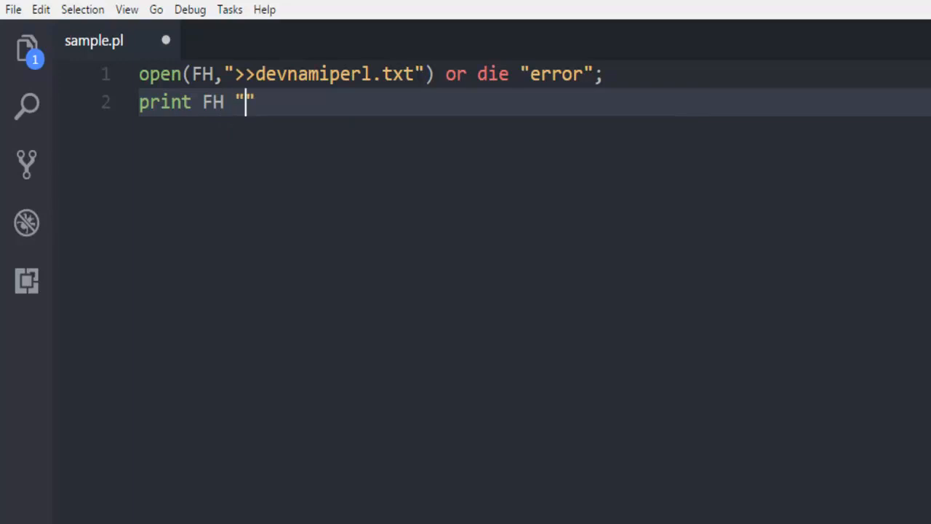
- Print "this file is generated by perl." to FH and begin a close( line
type("this")
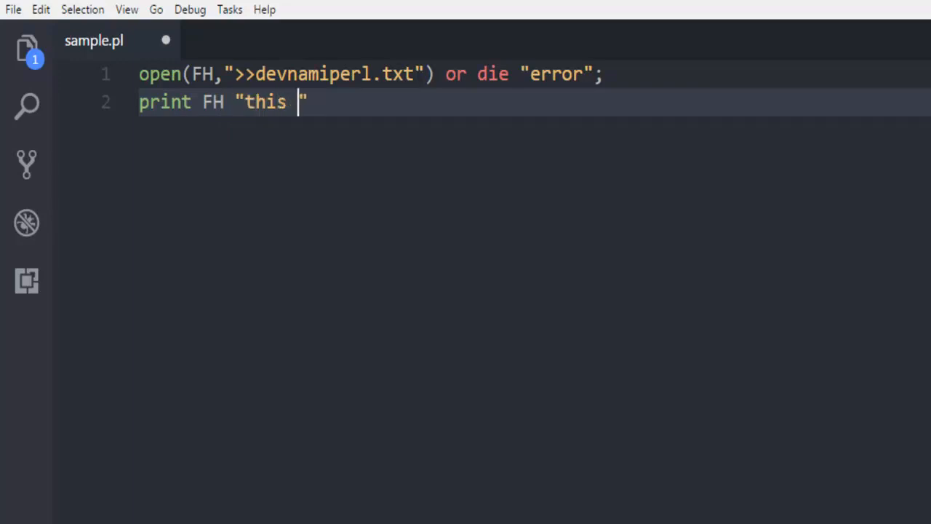
type("file is gener")
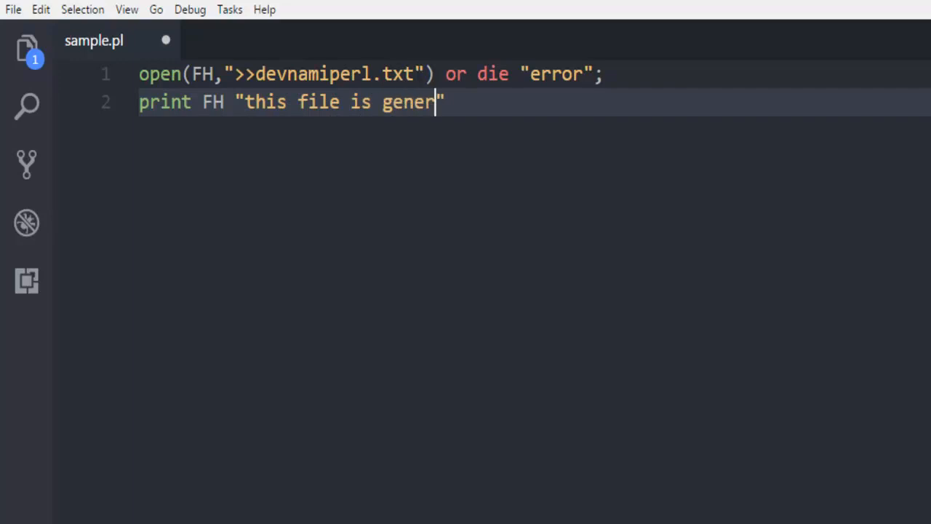
type("ated by perl")
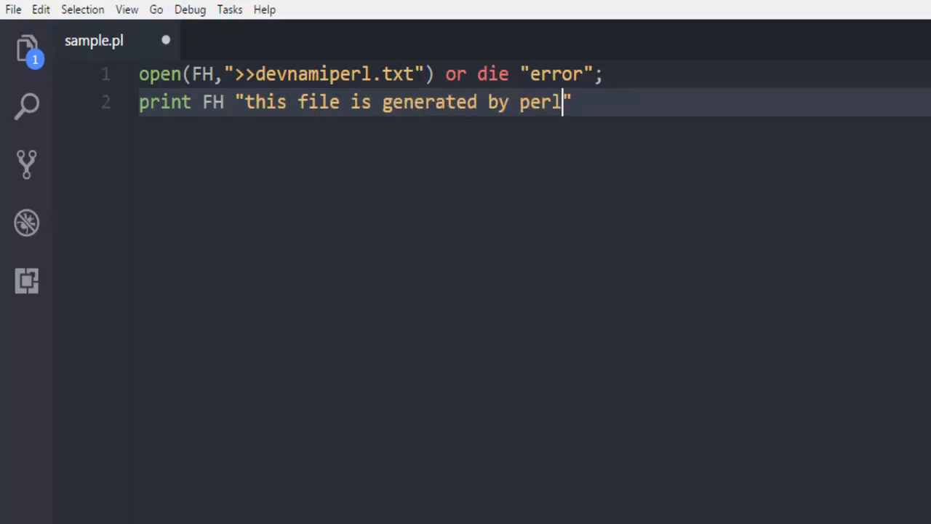
type(".")
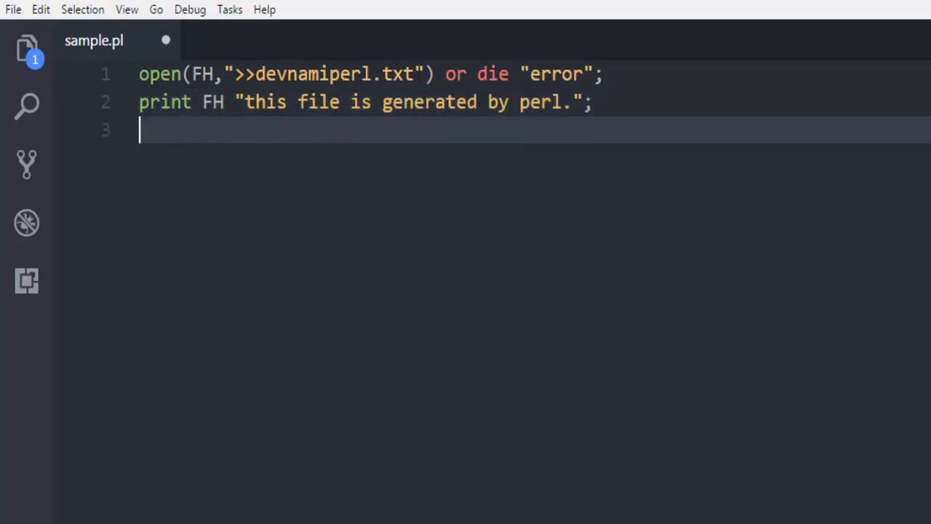
type("close(")
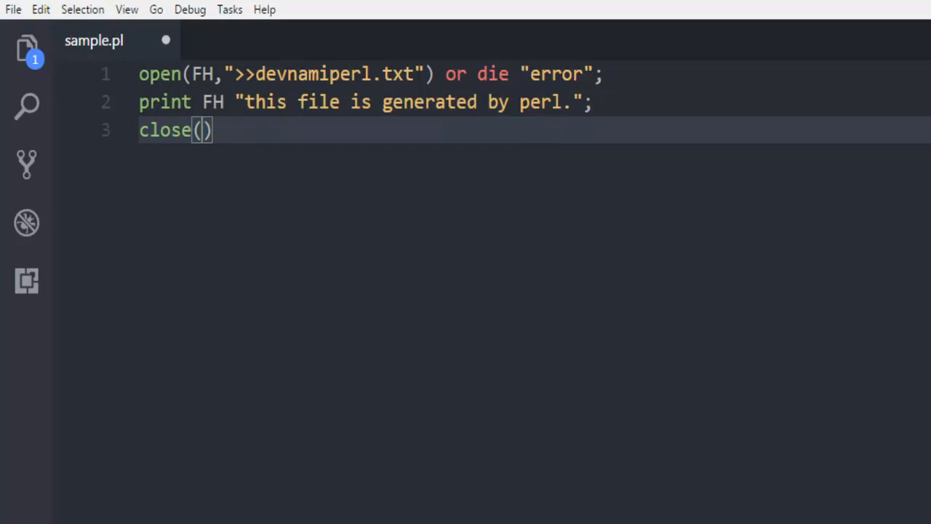
- Complete the third line as close(FH)
type("FH")
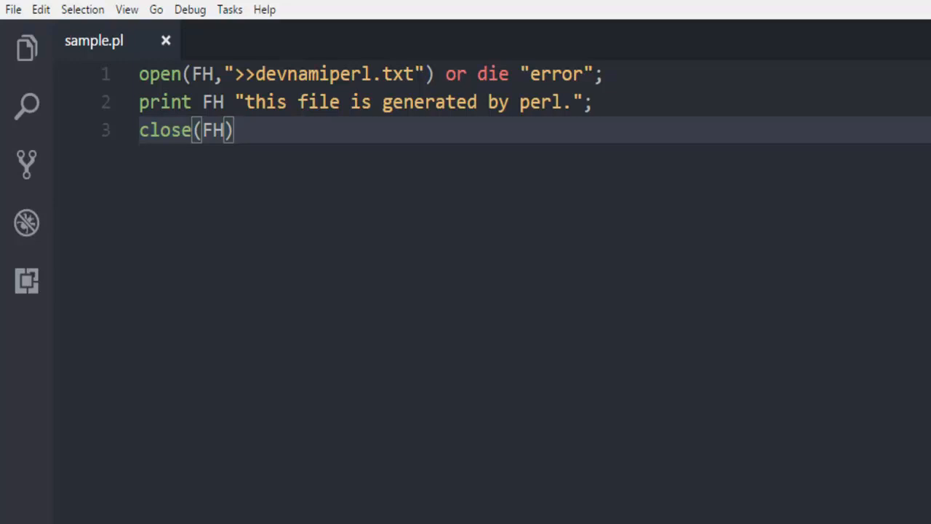
mouse_move(94, 40)
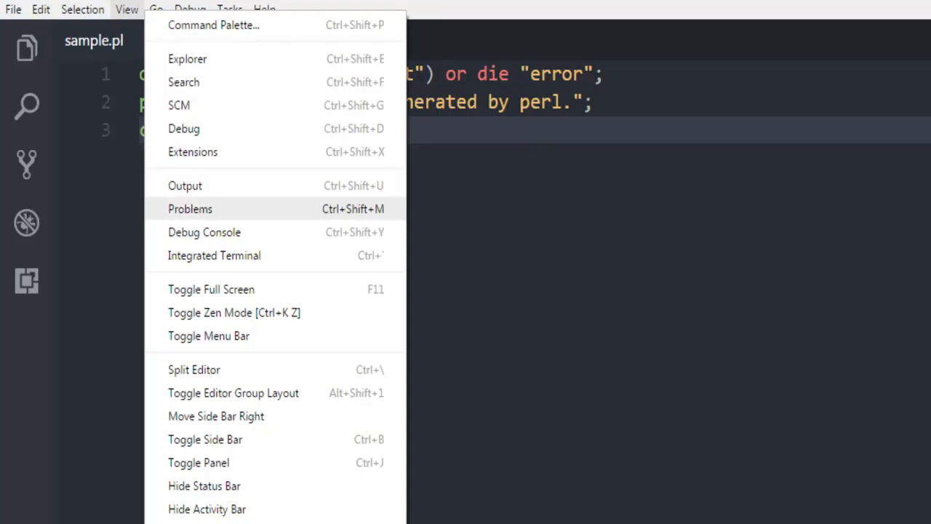
- Run perl sample.pl in an integrated terminal at the D:\> prompt
left_click(214, 255)
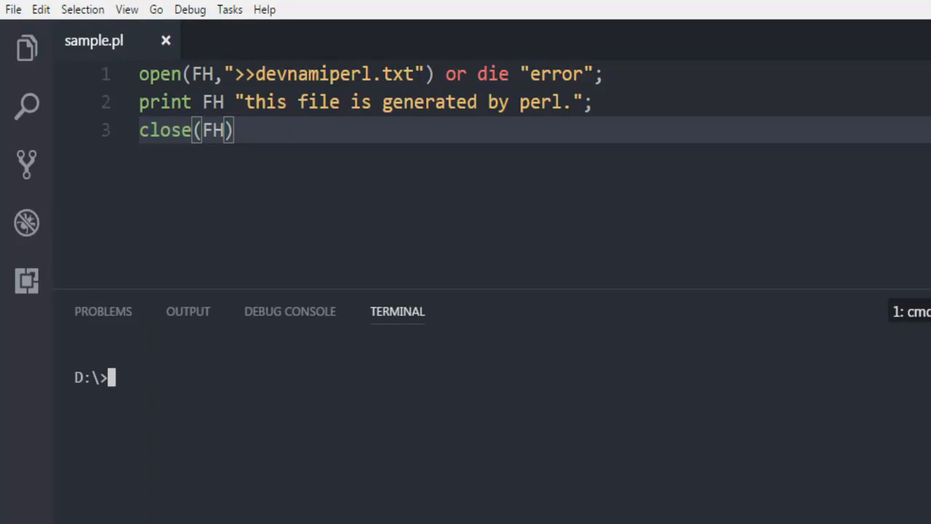
type("perl sample")
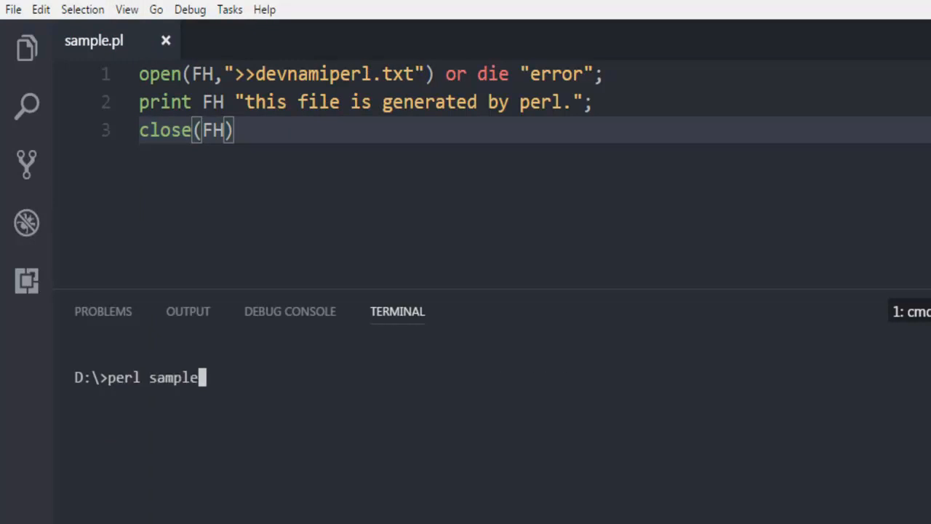
type(".pl")
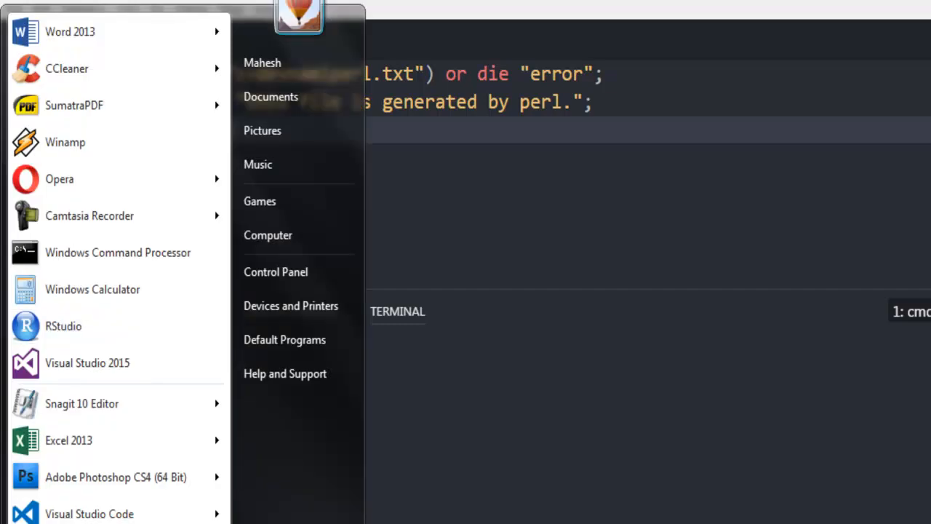
- Browse New Volume (D:) in Explorer and scroll down to the devnami text document
left_click(268, 235)
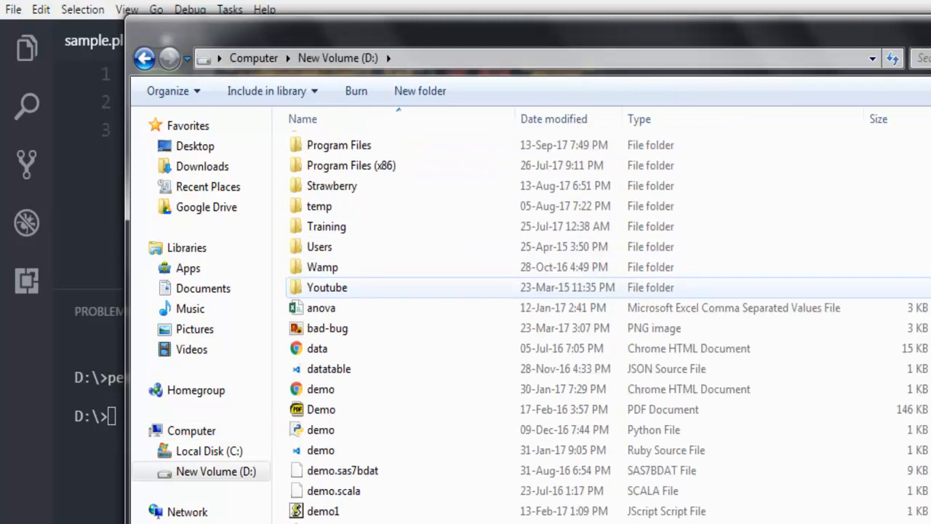
scroll("down", 3)
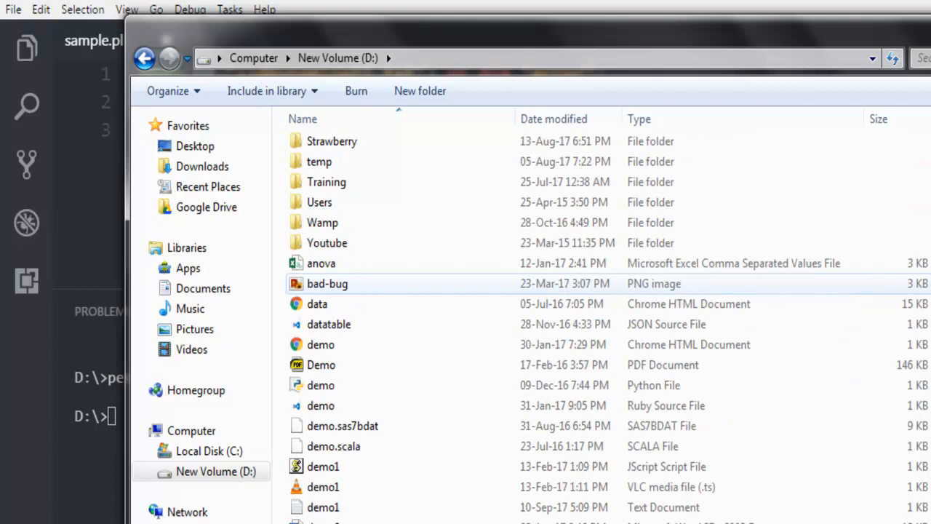
scroll("down", 3)
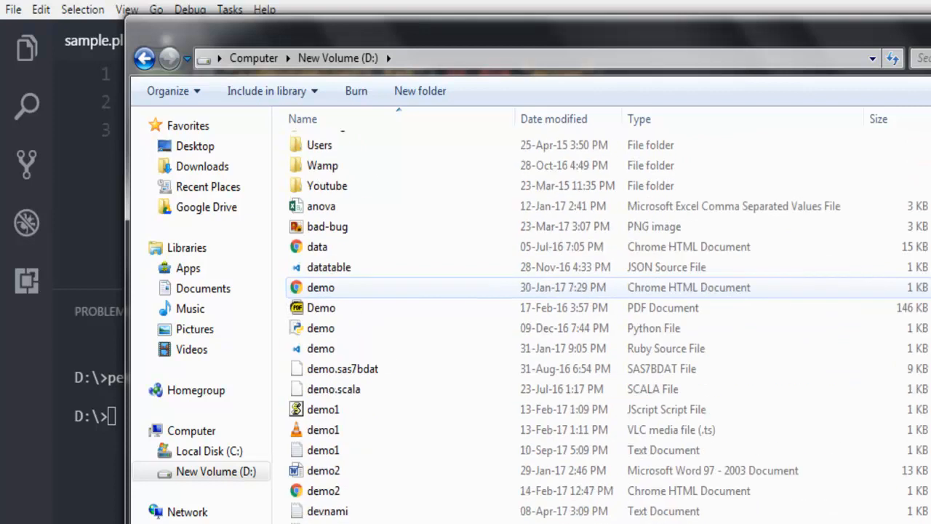